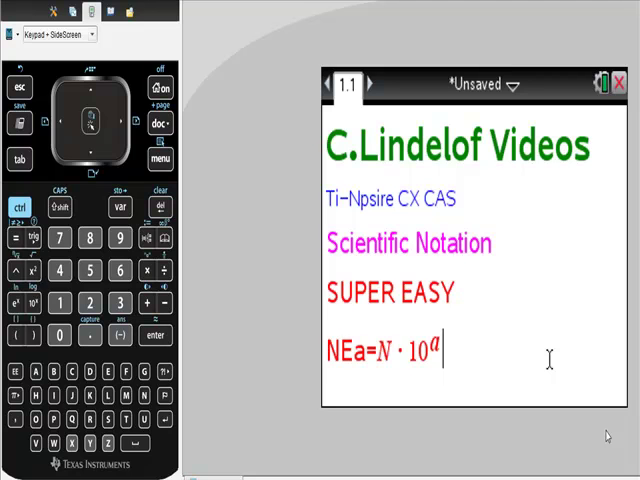
pyautogui.moveTo(332, 364)
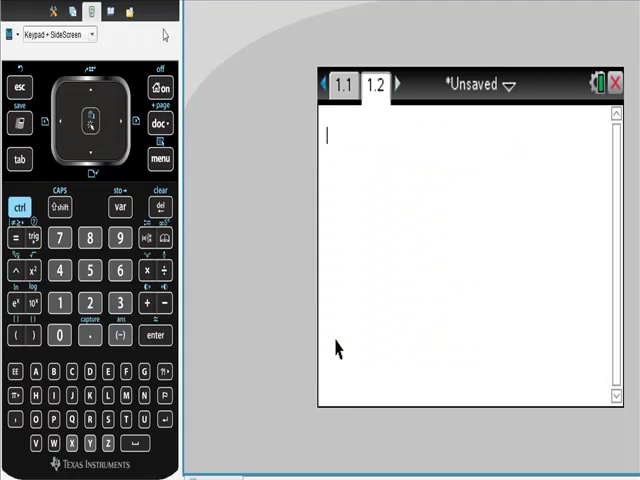
# Step: Evaluate 3·10^2 on the calculator page, returning 300
pyautogui.click(120, 302)
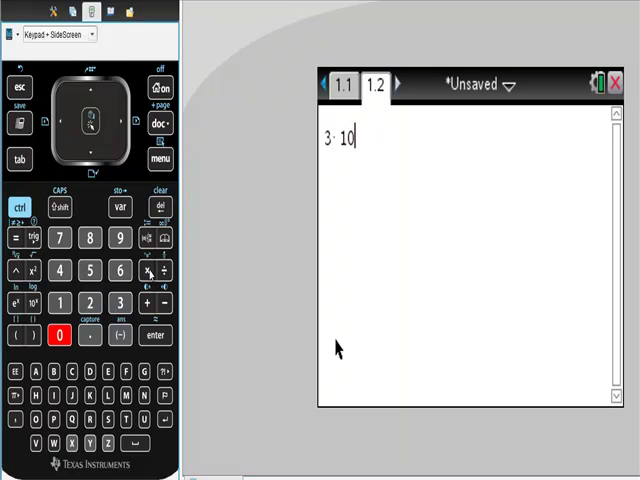
pyautogui.click(28, 270)
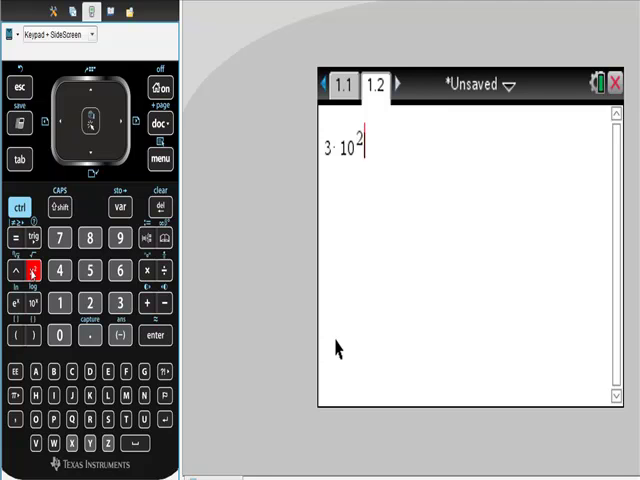
pyautogui.click(152, 336)
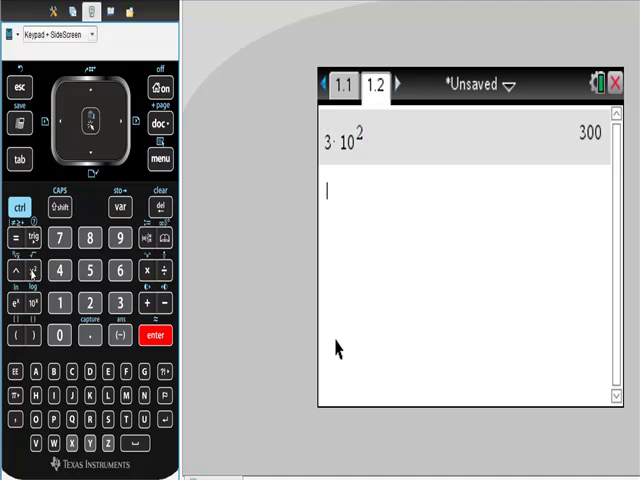
pyautogui.moveTo(264, 168)
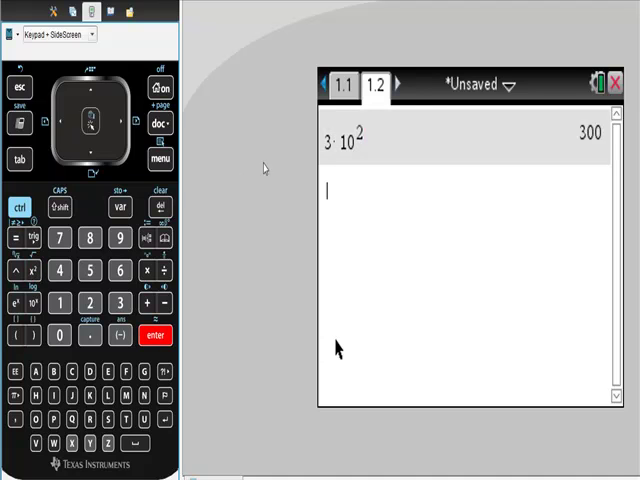
pyautogui.moveTo(512, 156)
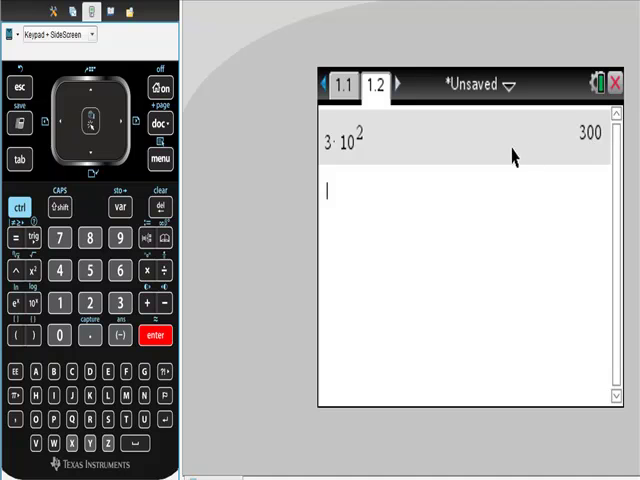
pyautogui.moveTo(592, 144)
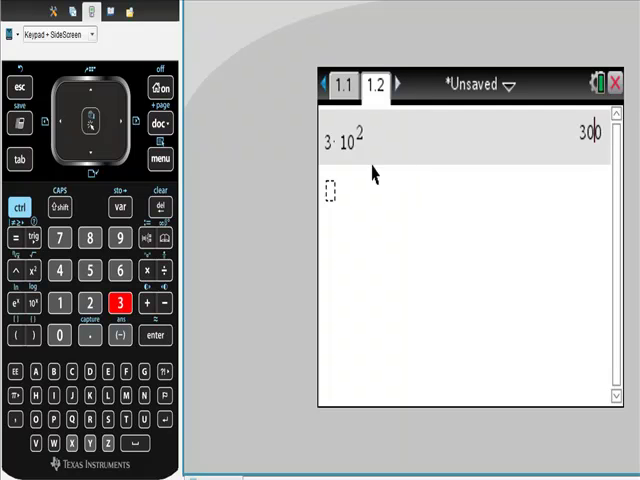
# Step: Evaluate 300 entered as 300E0, removing the stray E, to get 3.E2
pyautogui.click(118, 302)
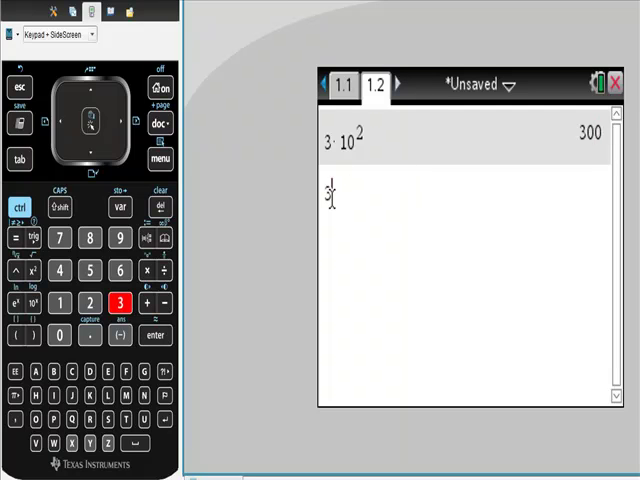
pyautogui.click(58, 336)
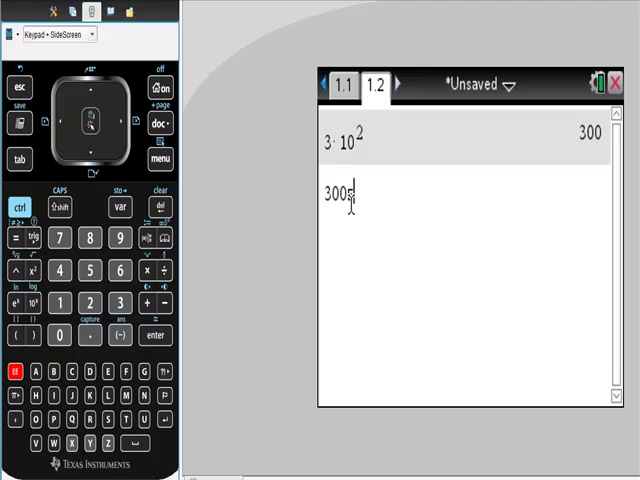
pyautogui.write('E')
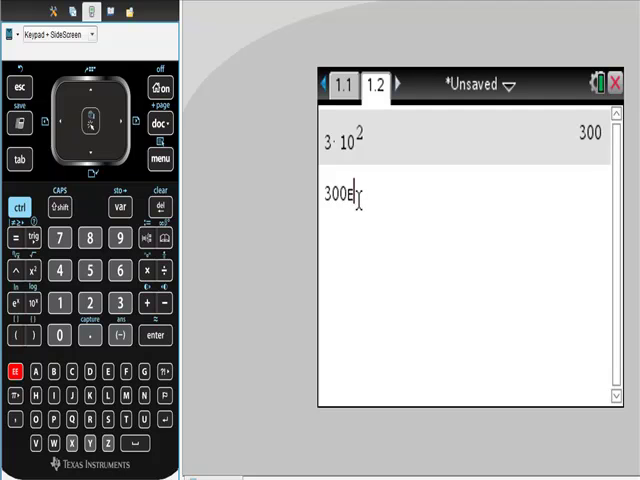
pyautogui.click(90, 302)
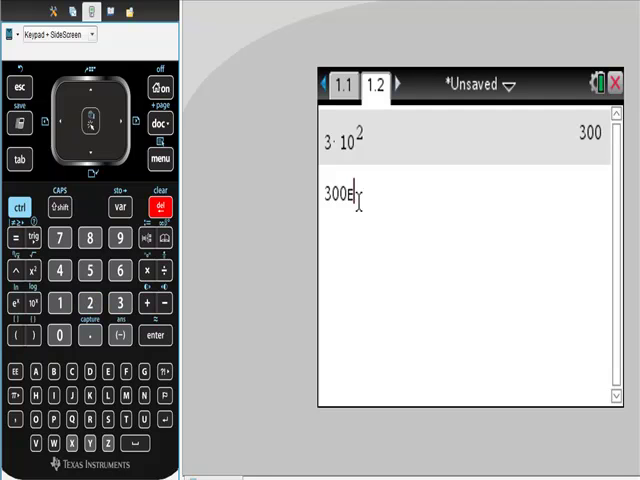
pyautogui.click(56, 336)
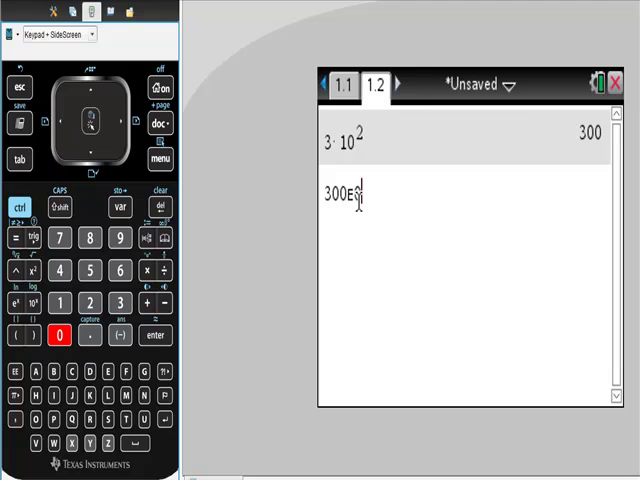
pyautogui.click(152, 336)
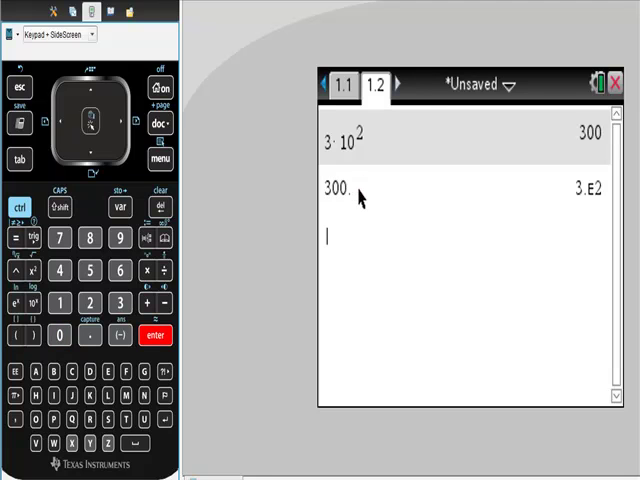
pyautogui.moveTo(338, 208)
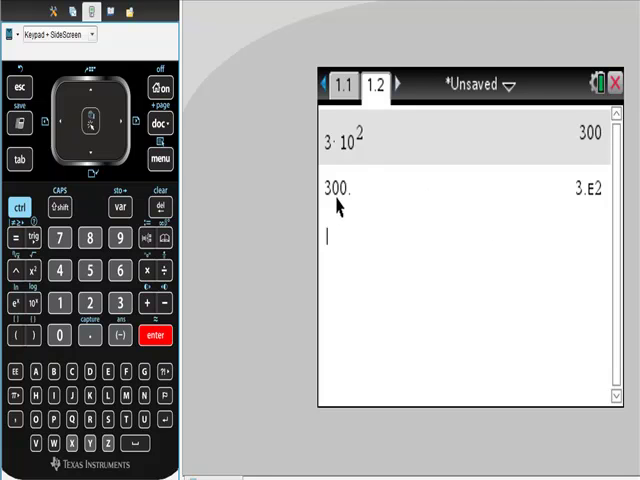
pyautogui.moveTo(582, 204)
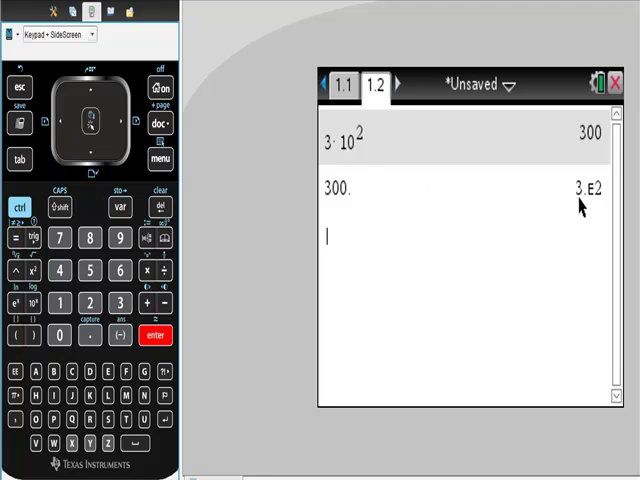
# Step: Evaluate 3·10^2 again below the 3.E2 result, giving 300
pyautogui.click(120, 302)
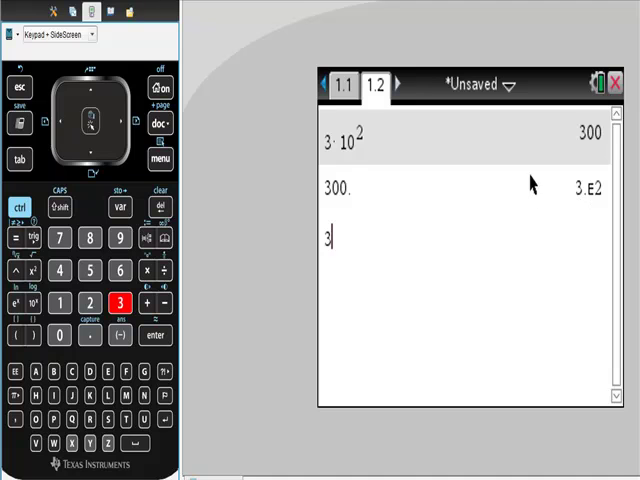
pyautogui.click(148, 270)
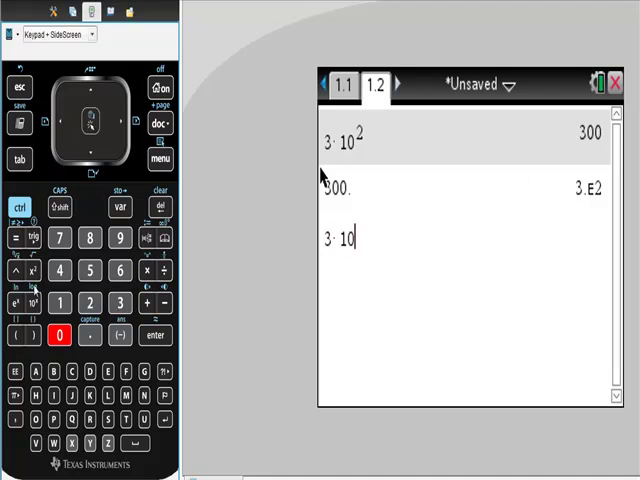
pyautogui.click(32, 270)
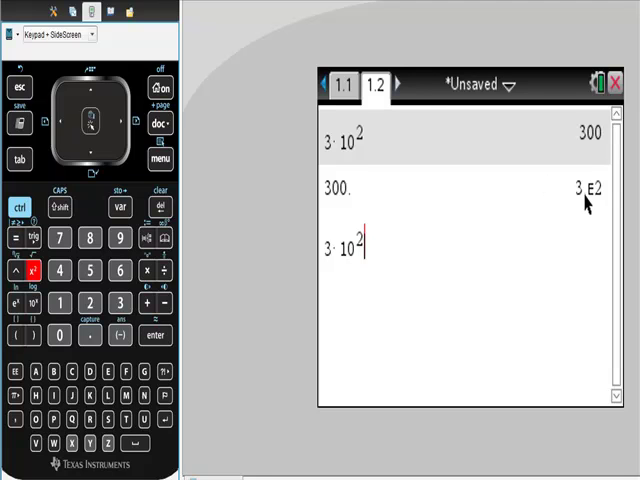
pyautogui.moveTo(568, 204)
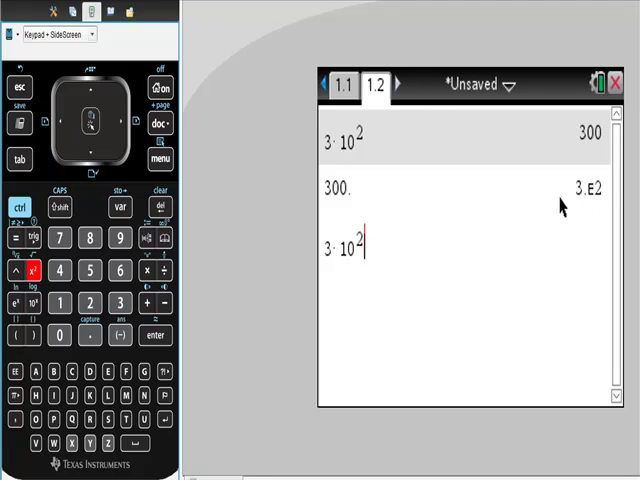
pyautogui.moveTo(404, 282)
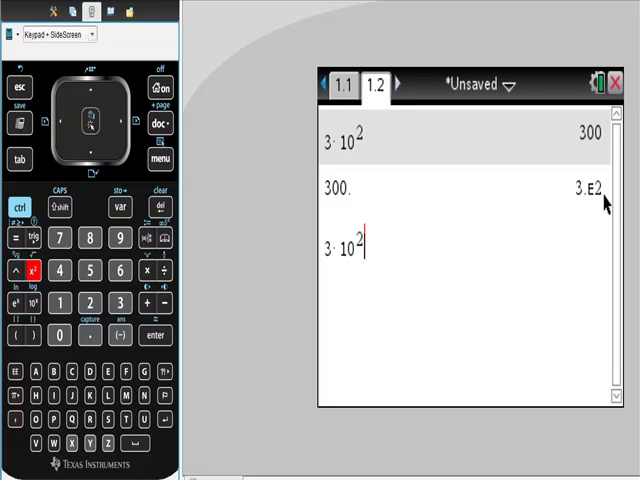
pyautogui.click(152, 336)
pyautogui.write('12356')
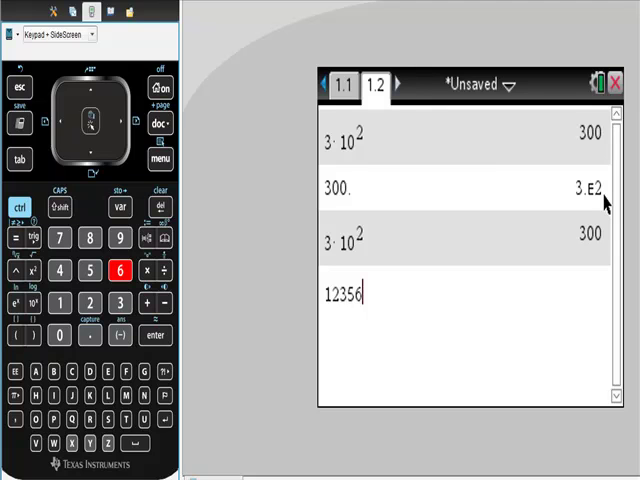
pyautogui.moveTo(210, 296)
pyautogui.write('E')
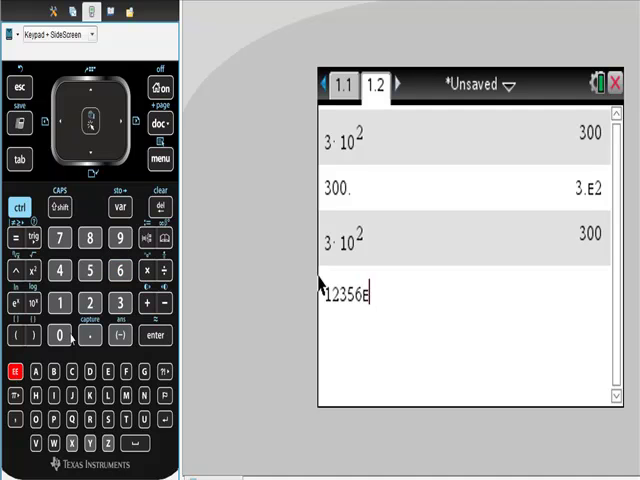
# Step: Evaluate 12356, returning 1.2356E4
pyautogui.click(156, 336)
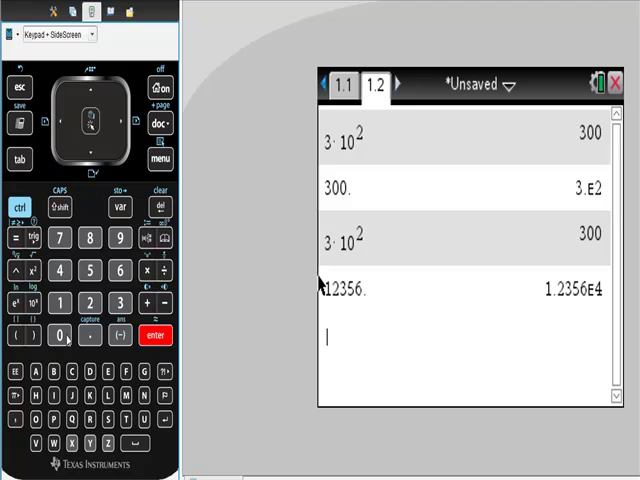
pyautogui.click(88, 302)
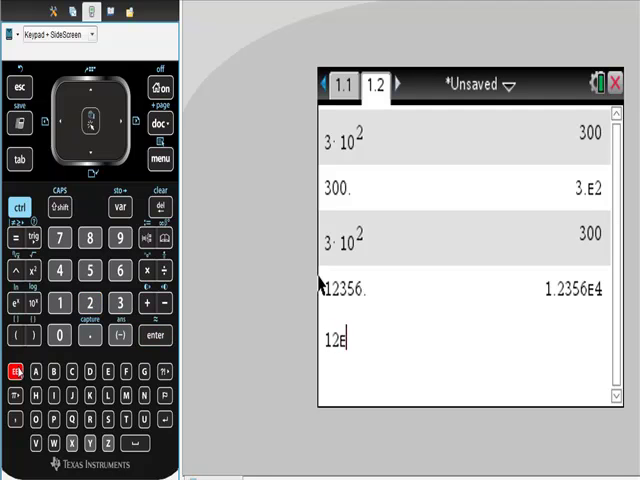
# Step: Evaluate 12E2, shown as 1200 with result 1.2E3
pyautogui.click(90, 302)
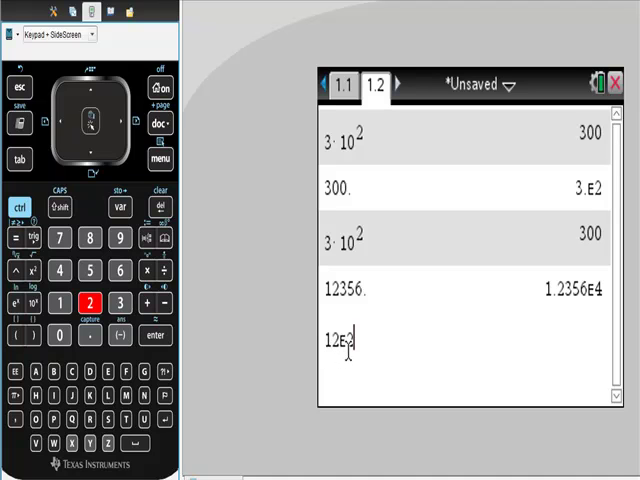
pyautogui.moveTo(362, 376)
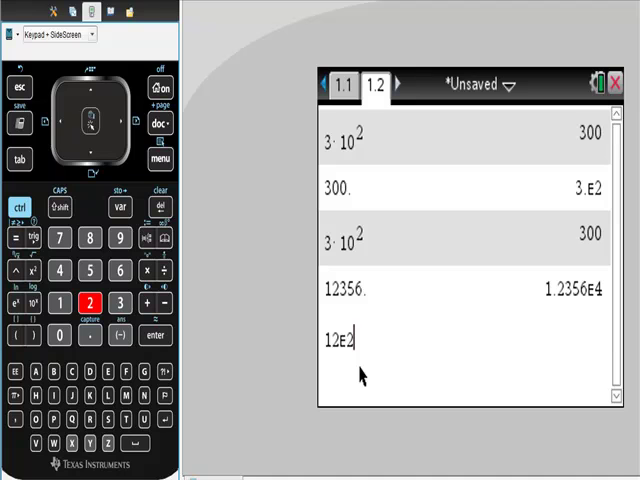
pyautogui.click(152, 336)
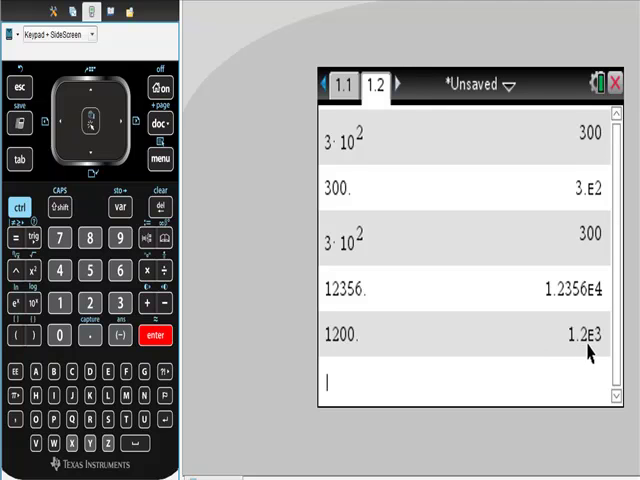
pyautogui.moveTo(600, 352)
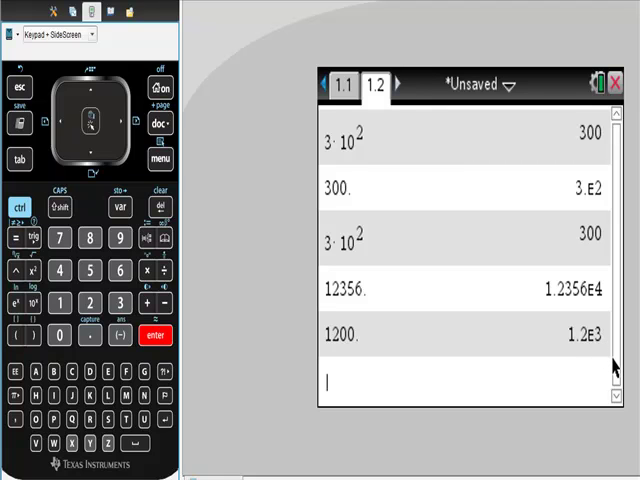
# Step: Evaluate the product (3·10^2)·(13·10^5), returning 390000000
pyautogui.click(18, 336)
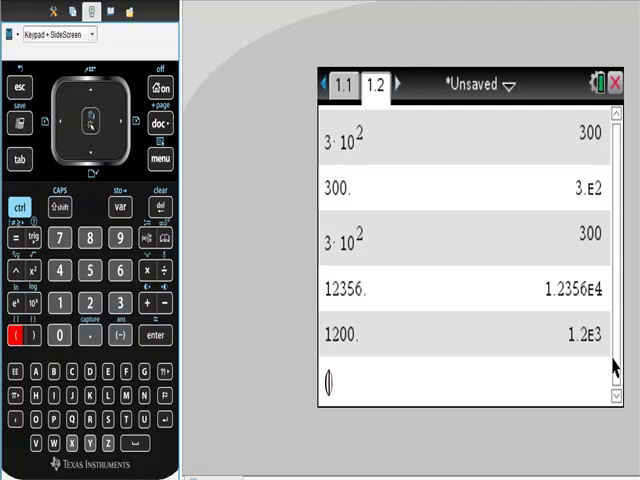
pyautogui.click(120, 304)
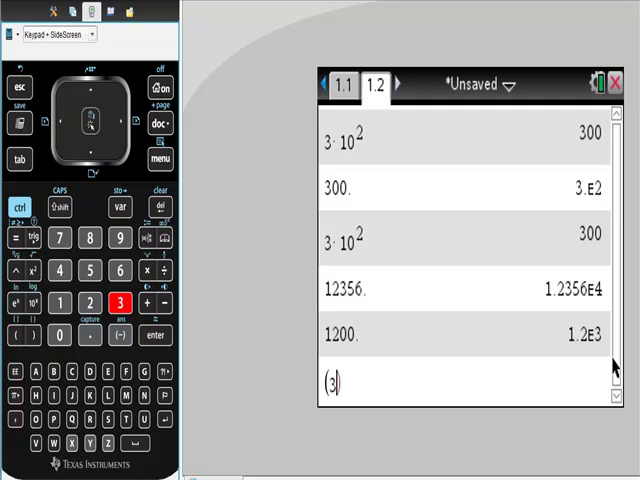
pyautogui.moveTo(336, 318)
pyautogui.write('·10^2)')
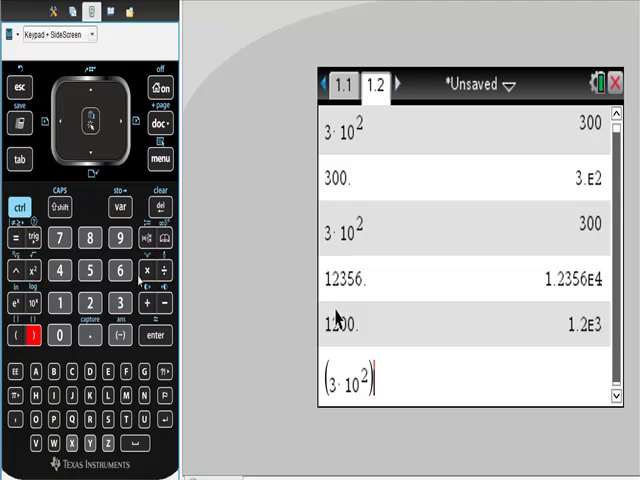
pyautogui.click(144, 272)
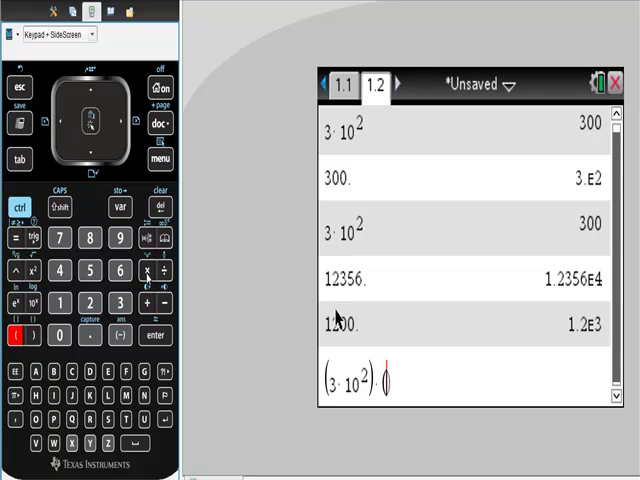
pyautogui.click(116, 304)
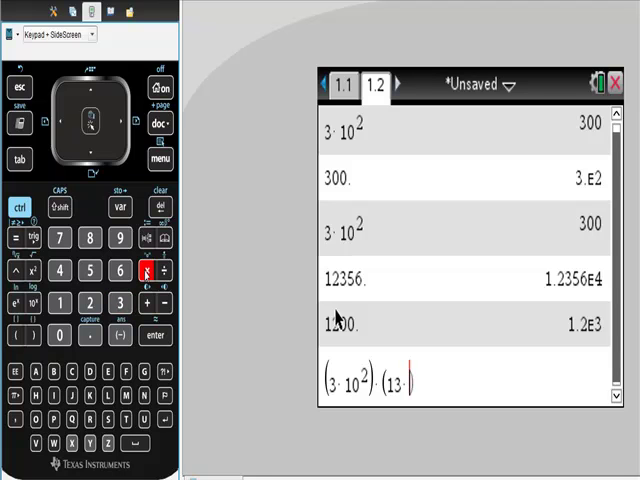
pyautogui.click(58, 336)
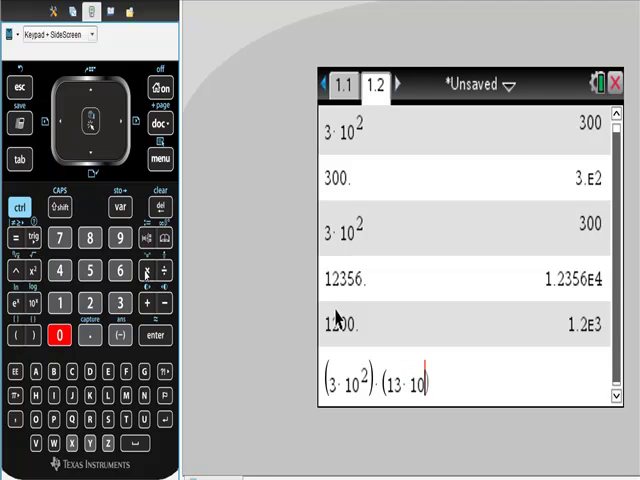
pyautogui.click(88, 272)
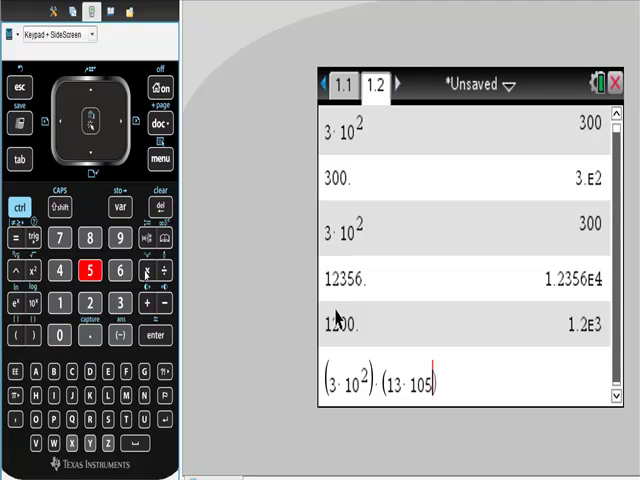
pyautogui.click(18, 272)
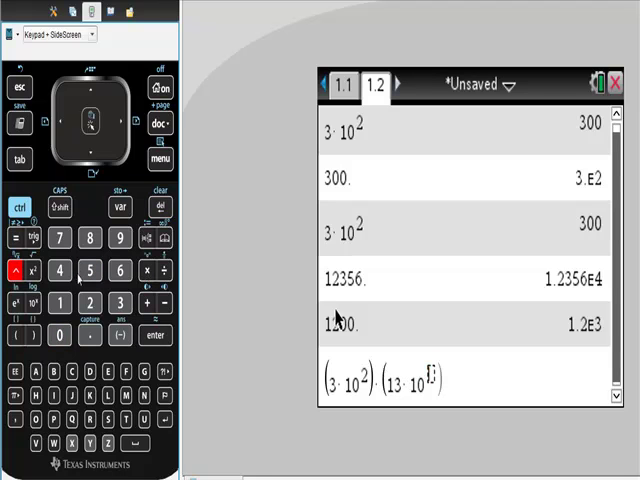
pyautogui.click(88, 272)
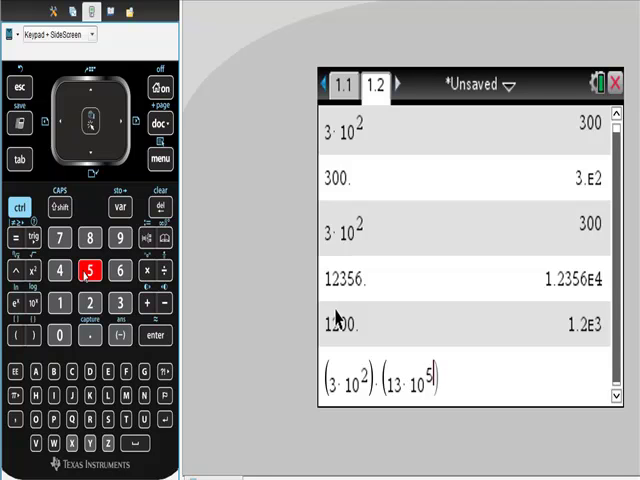
pyautogui.click(152, 336)
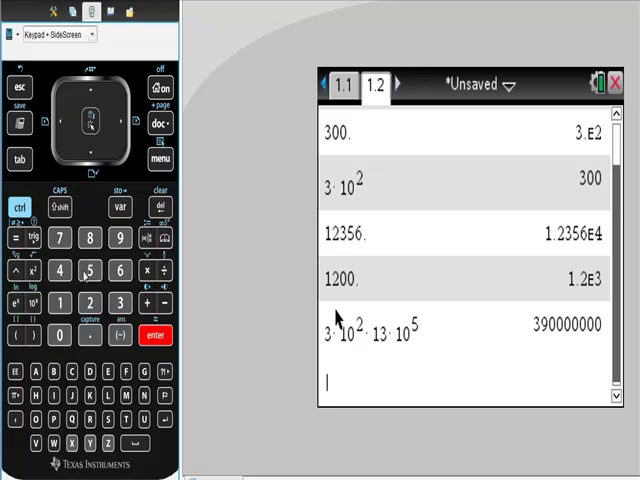
# Step: Evaluate 3E2·13E5, shown as 300·1300000 with result 3.9E8
pyautogui.click(120, 302)
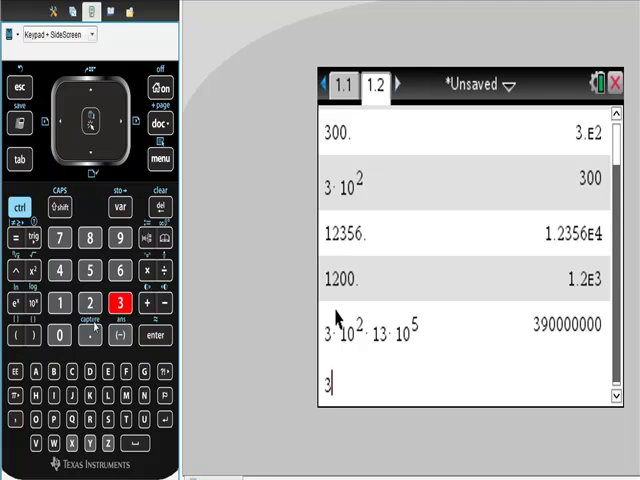
pyautogui.moveTo(370, 330)
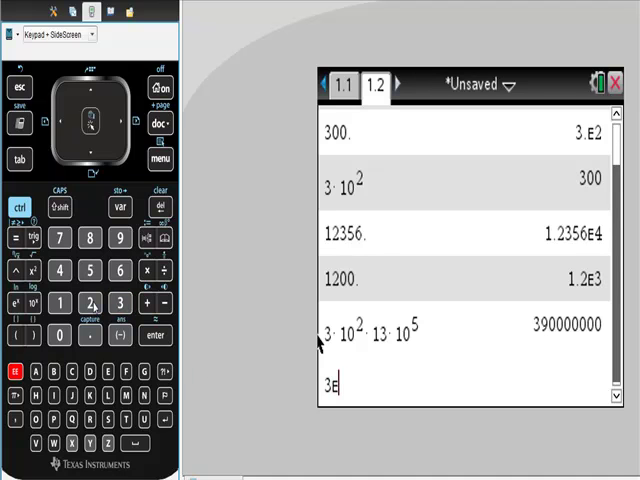
pyautogui.click(88, 304)
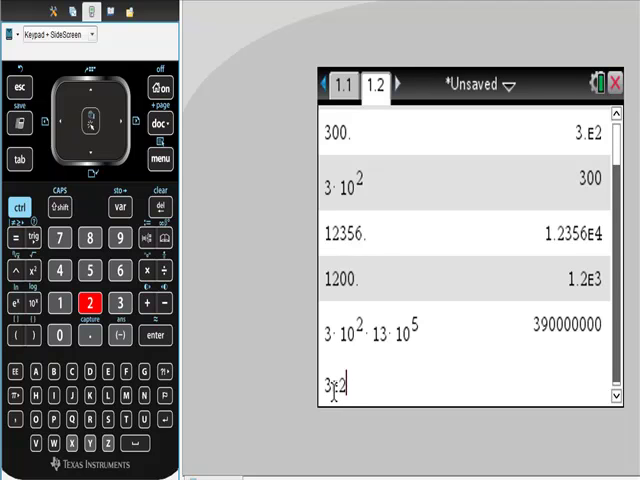
pyautogui.moveTo(368, 340)
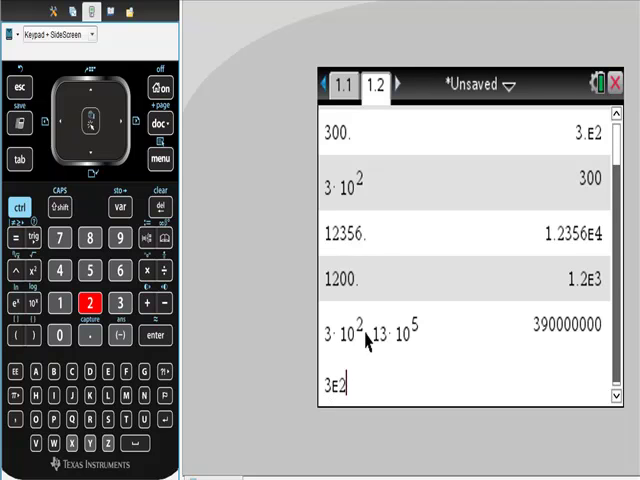
pyautogui.click(148, 272)
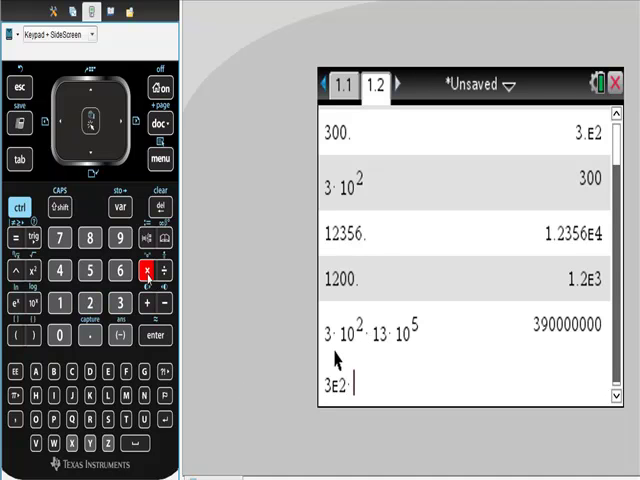
pyautogui.write('13E5')
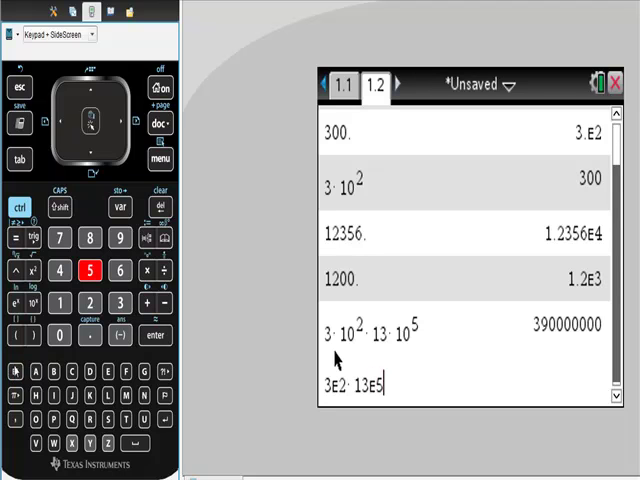
pyautogui.moveTo(304, 308)
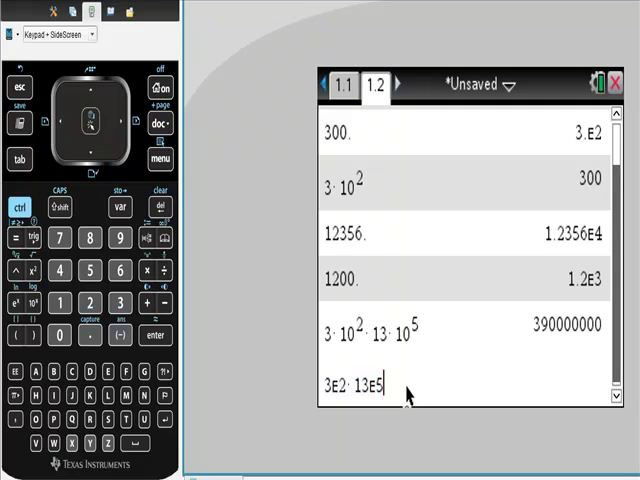
pyautogui.click(152, 336)
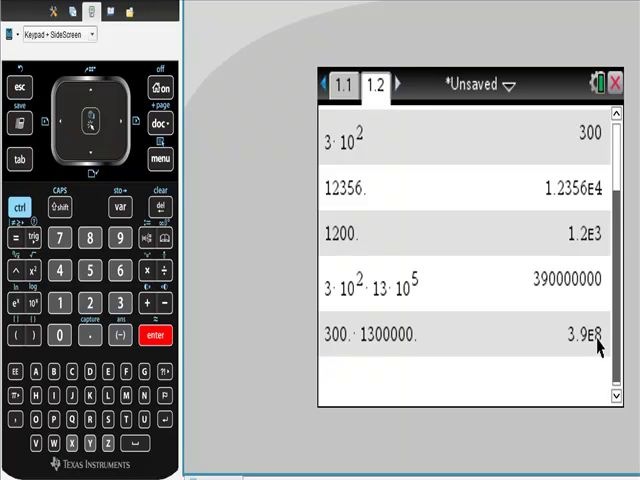
pyautogui.moveTo(424, 304)
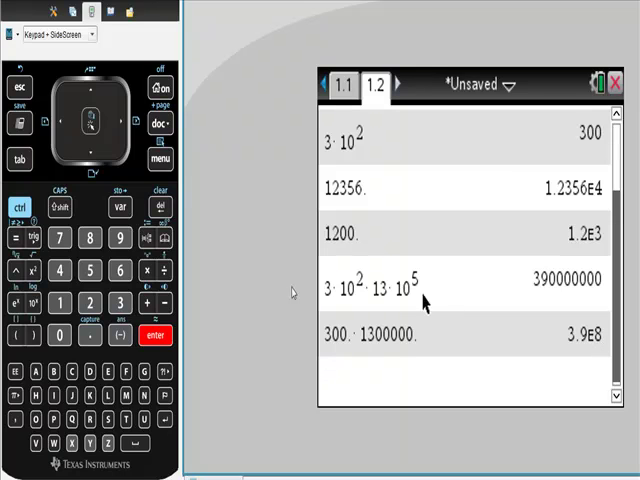
pyautogui.moveTo(372, 292)
pyautogui.write('1.8')
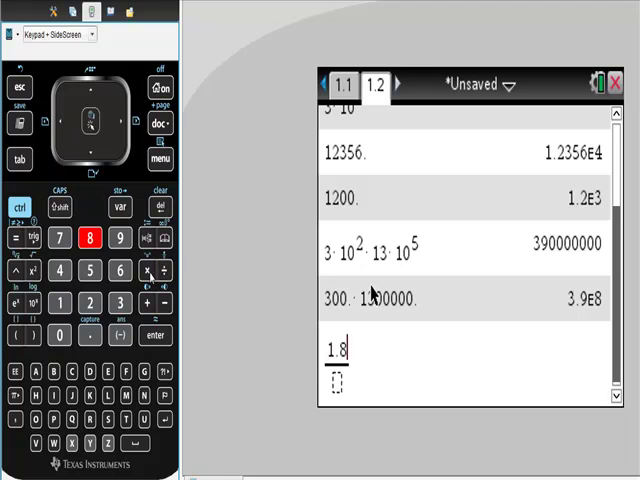
# Step: Evaluate the fraction (1.8·10^4)/(3·10^-2), returning 6.E5
pyautogui.click(146, 272)
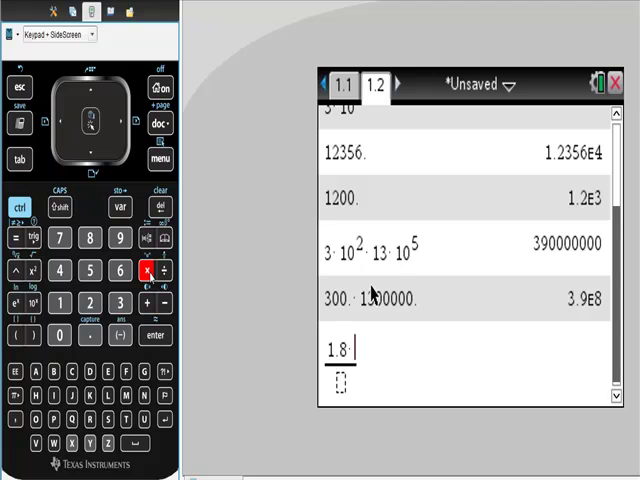
pyautogui.click(58, 302)
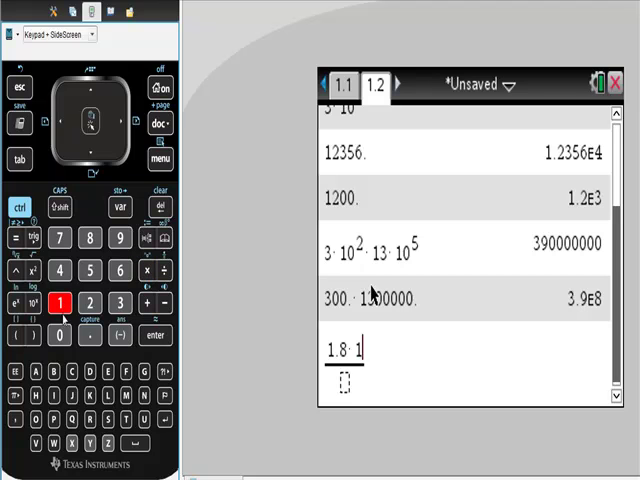
pyautogui.click(20, 270)
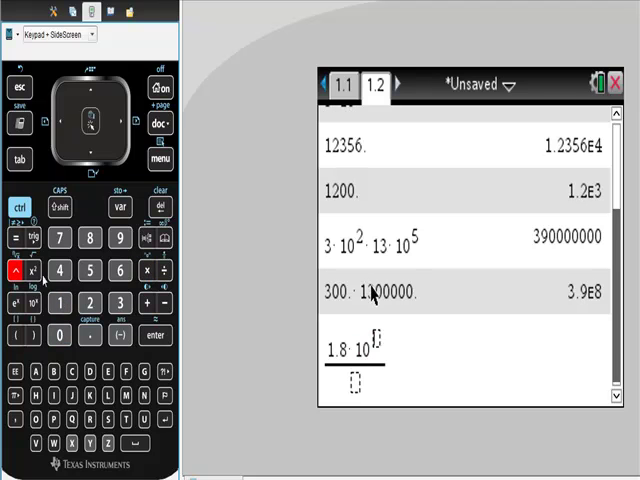
pyautogui.click(60, 270)
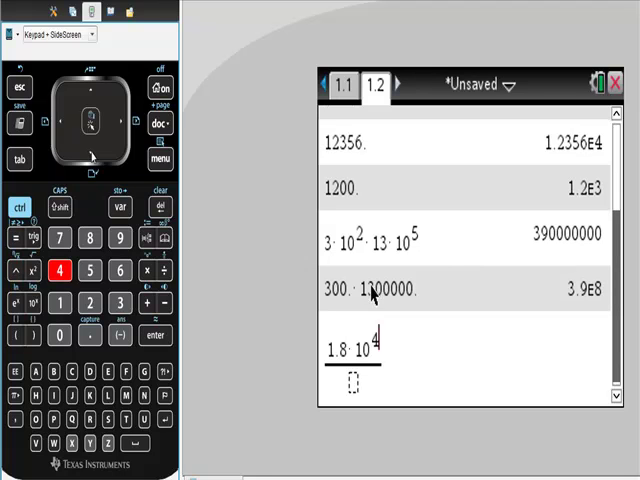
pyautogui.click(90, 158)
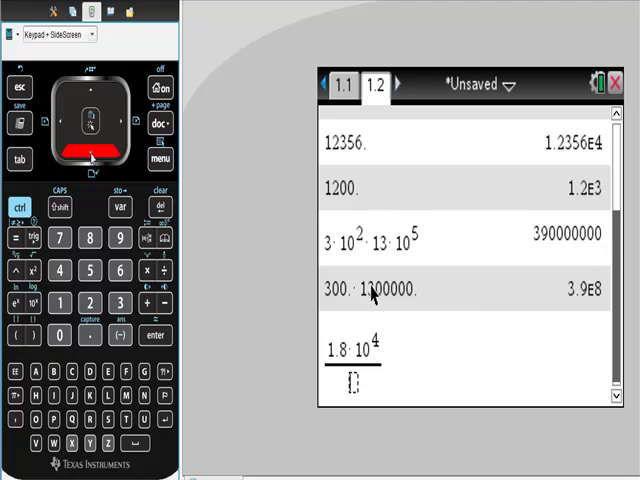
pyautogui.click(118, 300)
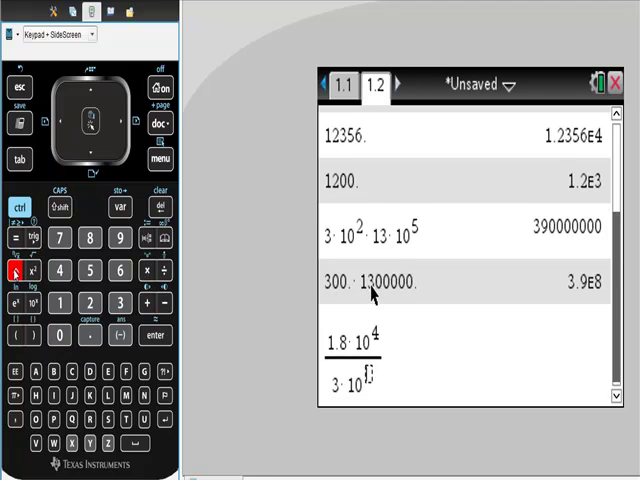
pyautogui.click(172, 302)
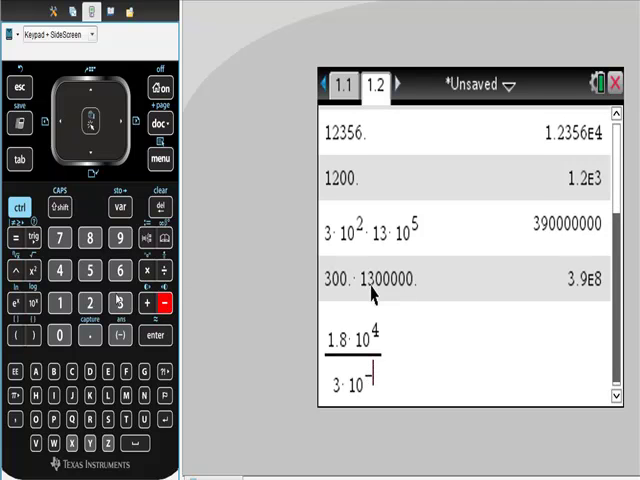
pyautogui.click(88, 302)
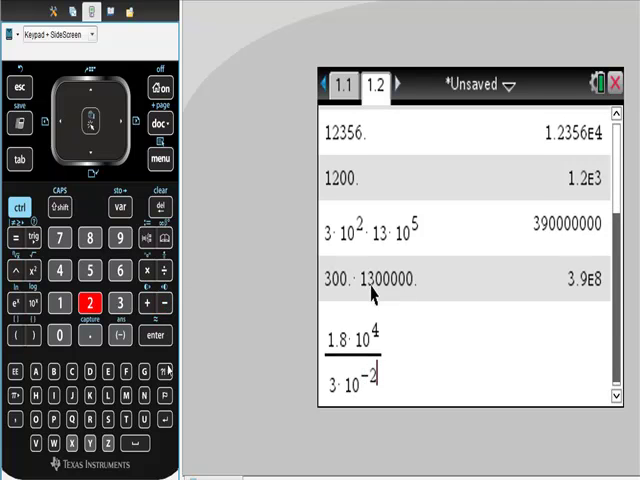
pyautogui.click(156, 336)
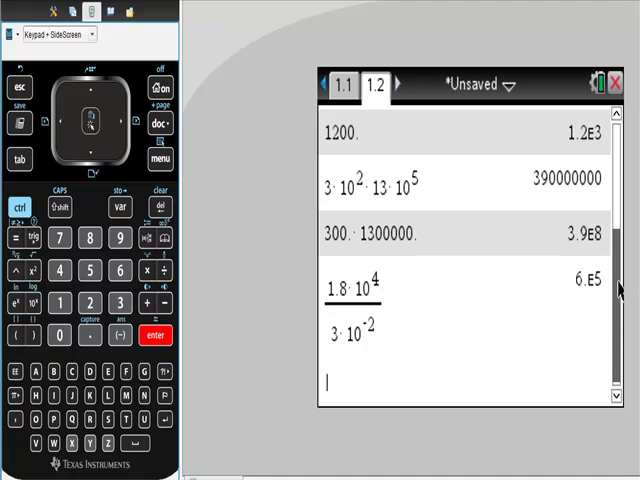
pyautogui.moveTo(588, 300)
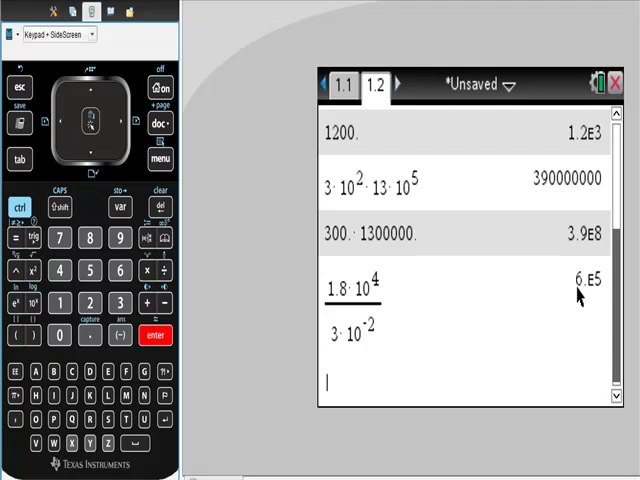
pyautogui.moveTo(570, 284)
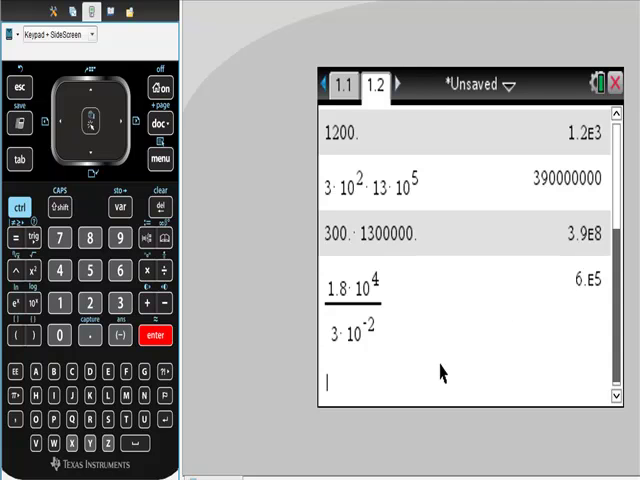
pyautogui.moveTo(392, 338)
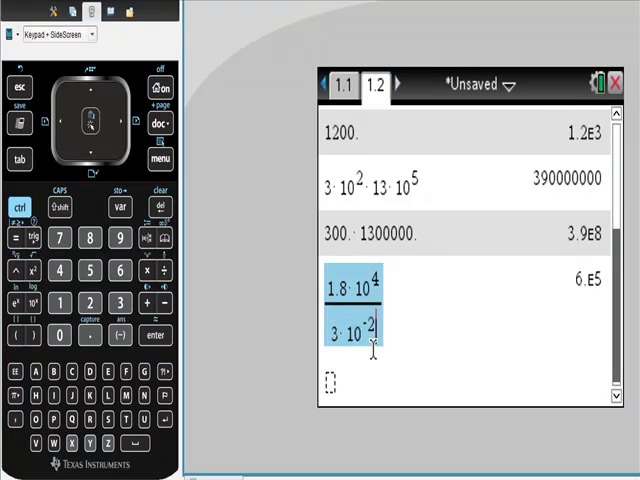
# Step: Rewrite the copied fraction as 1.8E4 over 3E-2 and evaluate it, giving 18000/0.03 = 6.E5
pyautogui.click(152, 336)
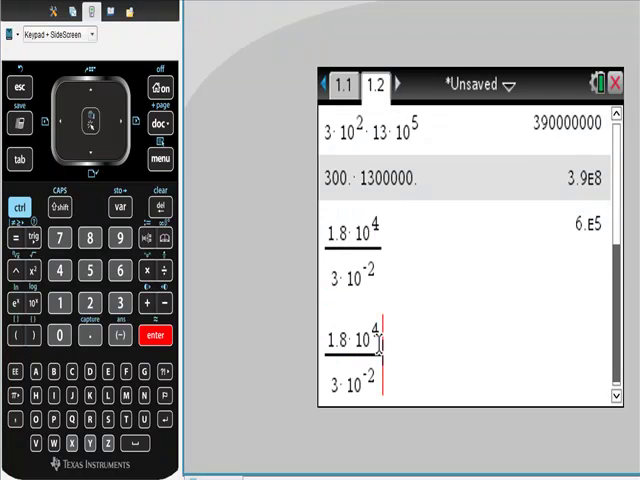
pyautogui.click(158, 204)
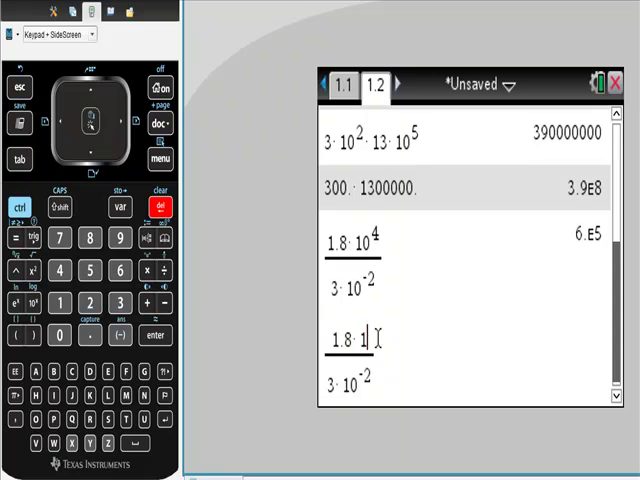
pyautogui.press('backspace')
pyautogui.write('E')
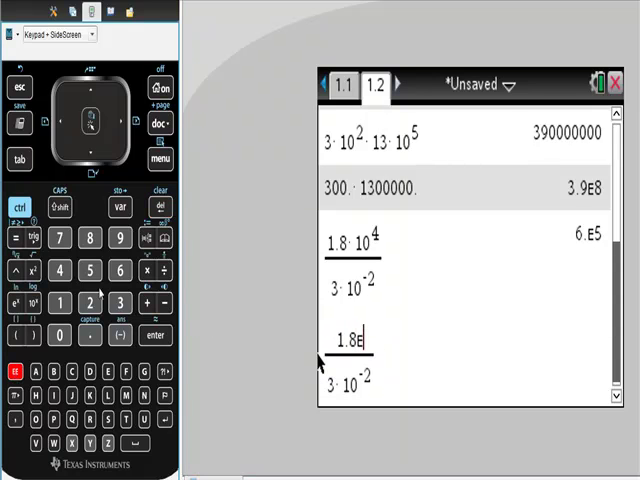
pyautogui.click(60, 272)
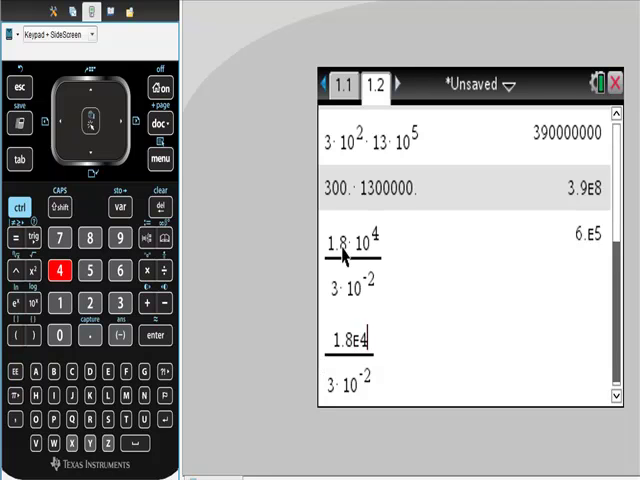
pyautogui.moveTo(356, 256)
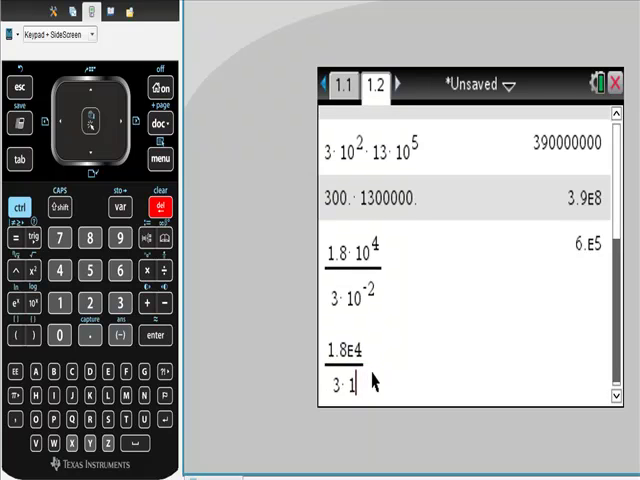
pyautogui.press('backspace')
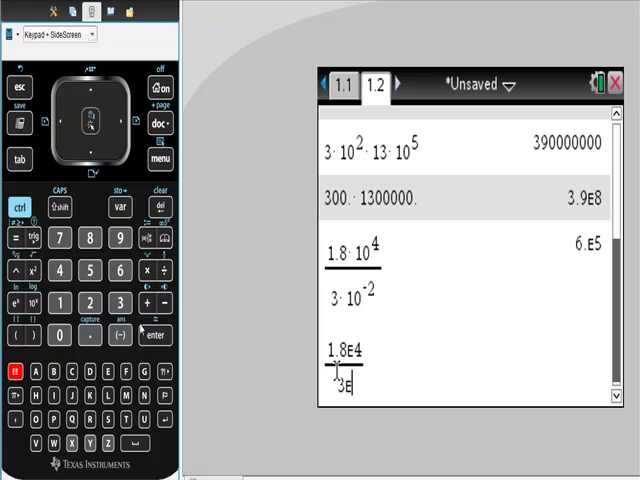
pyautogui.click(118, 336)
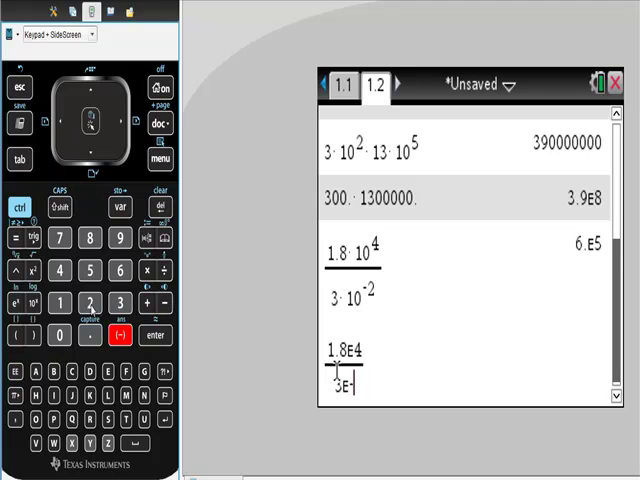
pyautogui.click(88, 302)
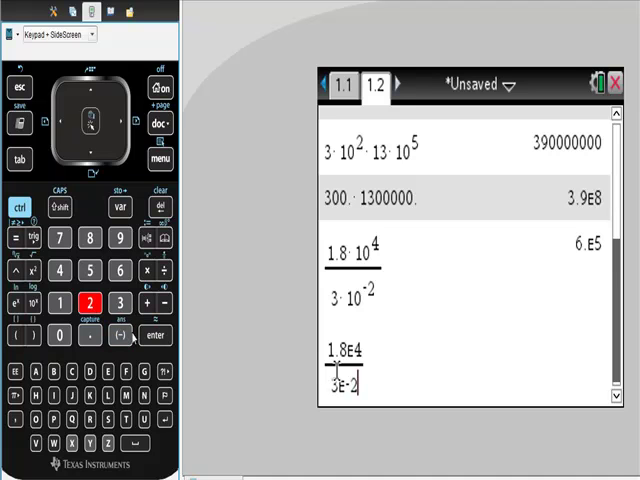
pyautogui.click(156, 336)
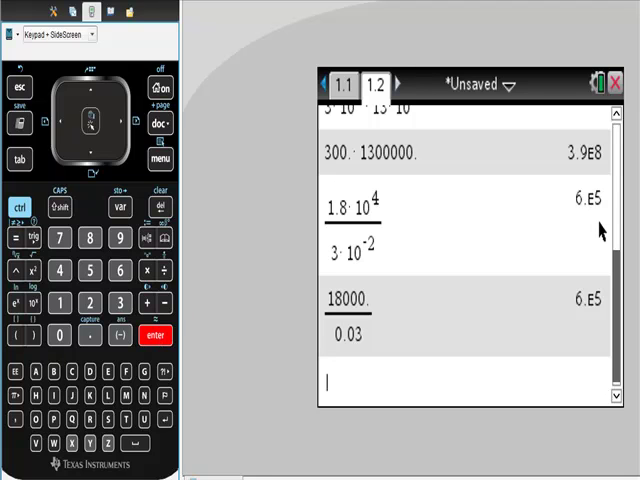
pyautogui.moveTo(588, 208)
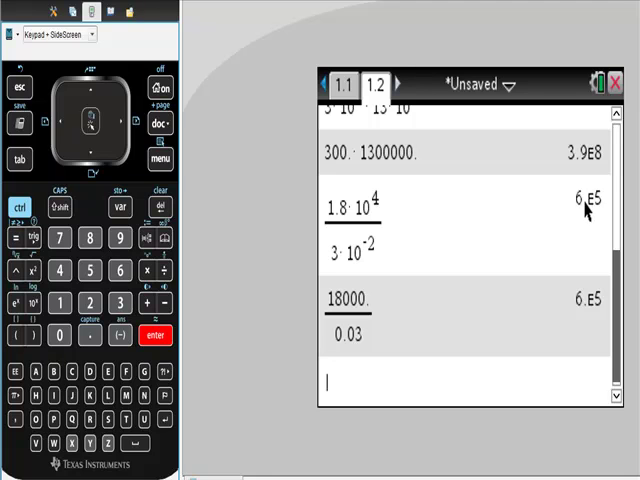
pyautogui.moveTo(578, 222)
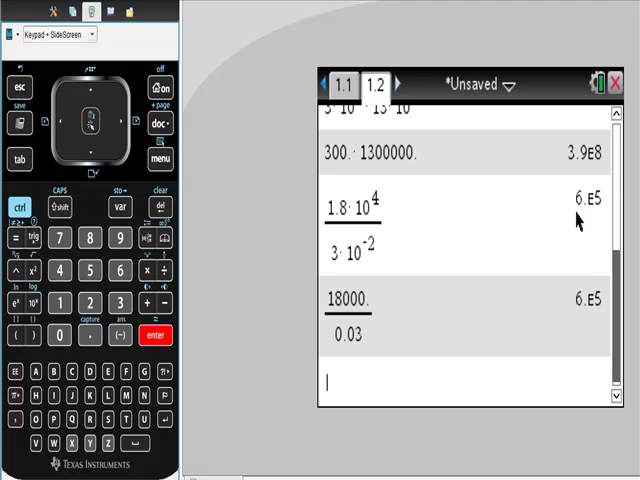
pyautogui.moveTo(372, 318)
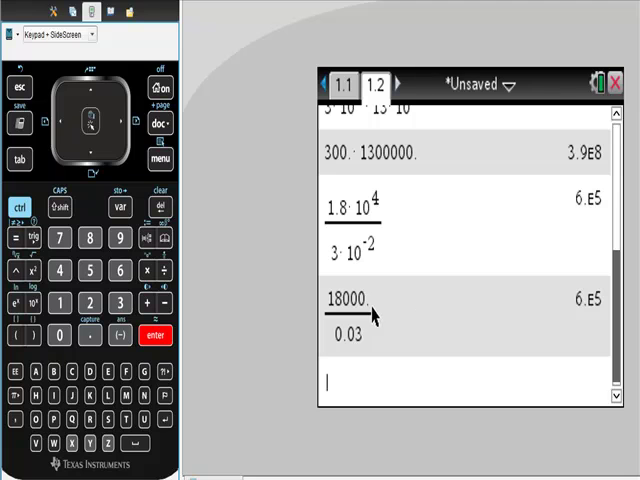
pyautogui.moveTo(550, 370)
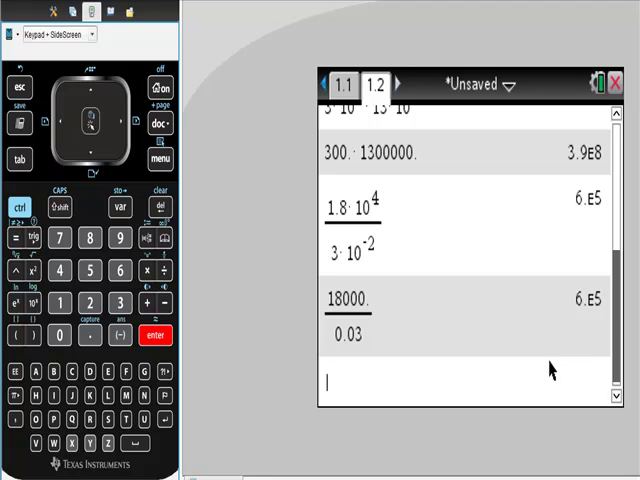